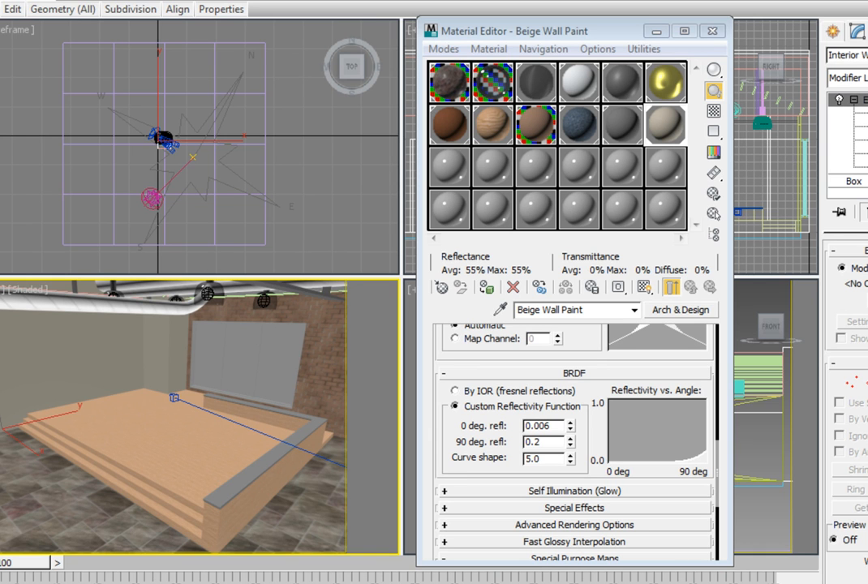
mouse_move(451, 171)
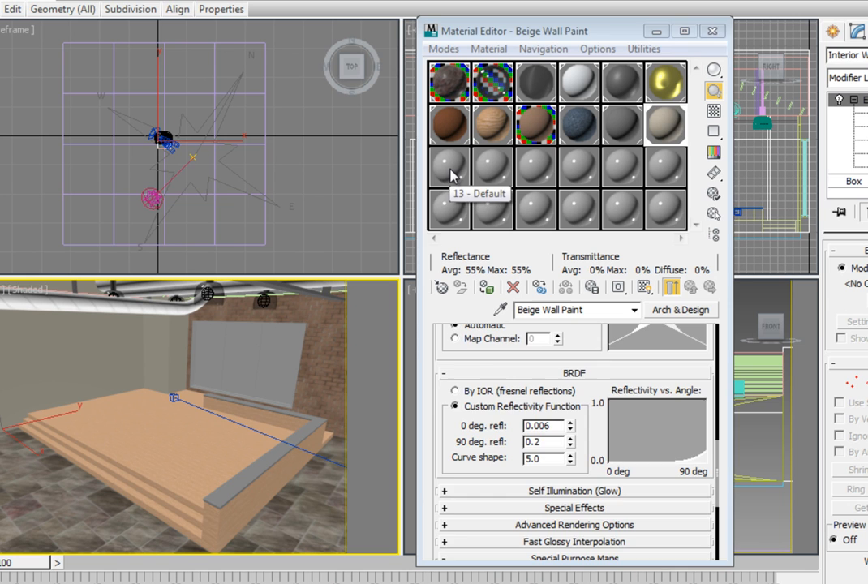
Take unused sample slot 13 and bring up the material type browser to replace it.
click(451, 167)
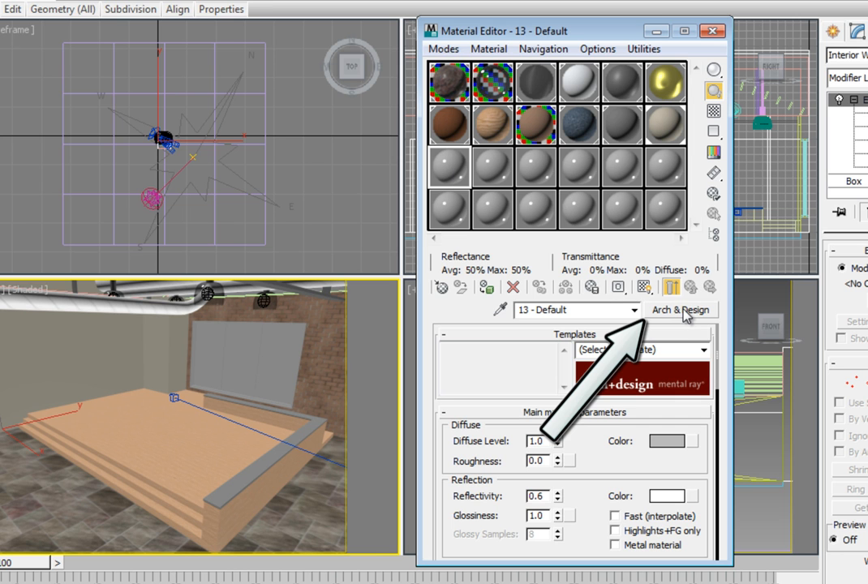
click(683, 310)
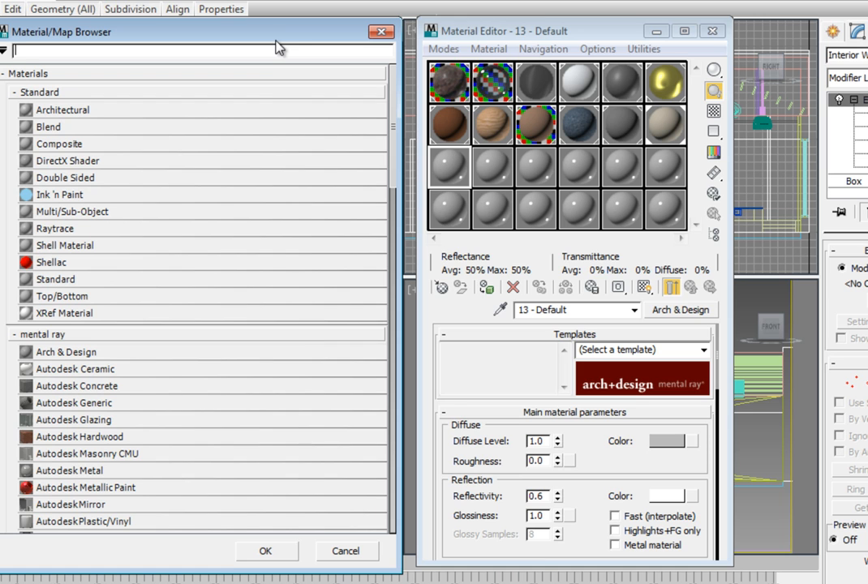
mouse_move(281, 39)
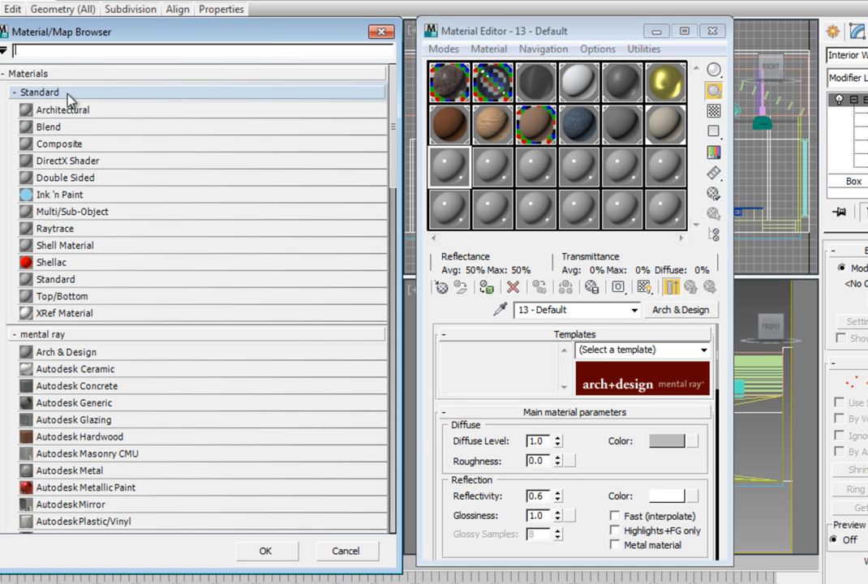
mouse_move(72, 94)
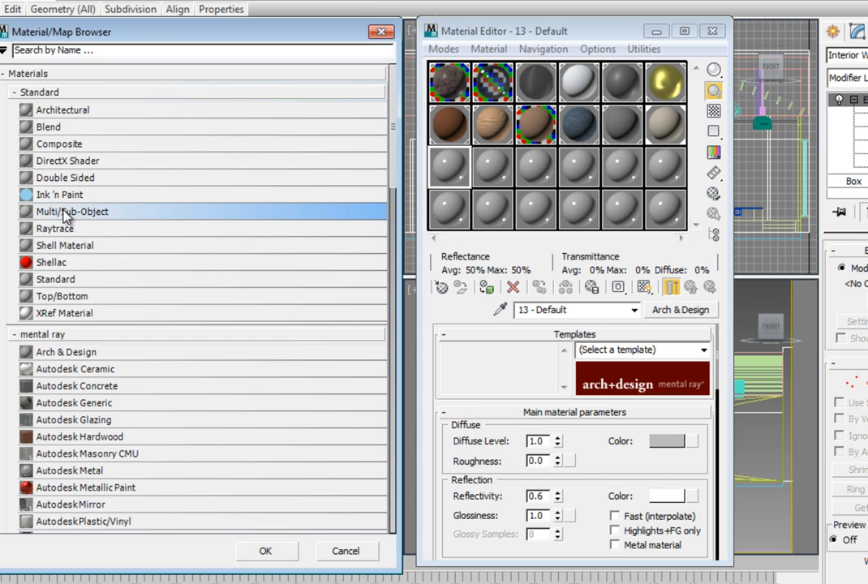
mouse_move(266, 557)
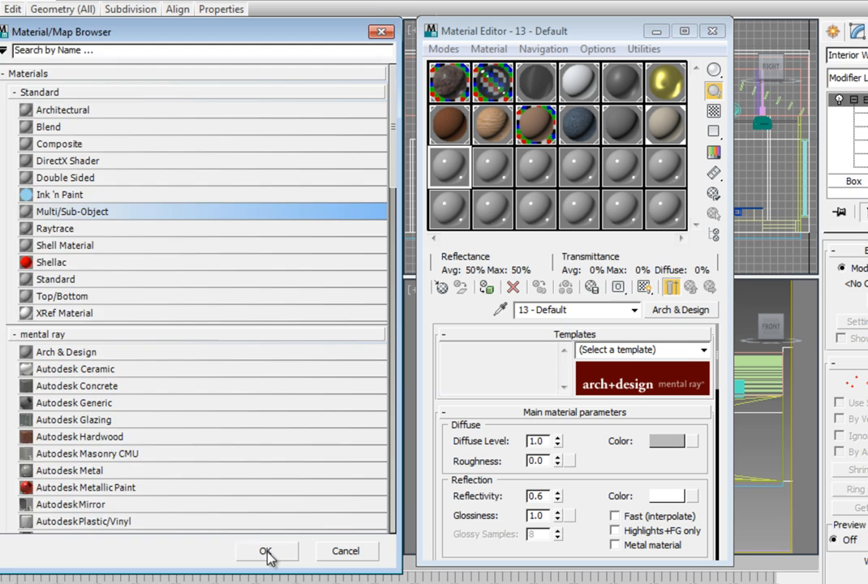
Choose Multi/Sub-Object from the Standard material types as the new material.
click(267, 551)
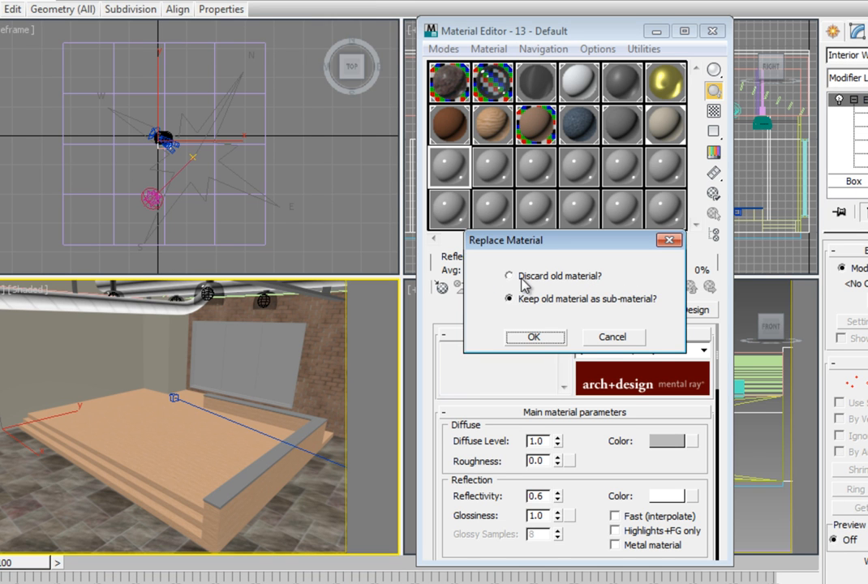
Discard the old material, leaving a ten-slot Multi/Sub-Object material.
click(509, 276)
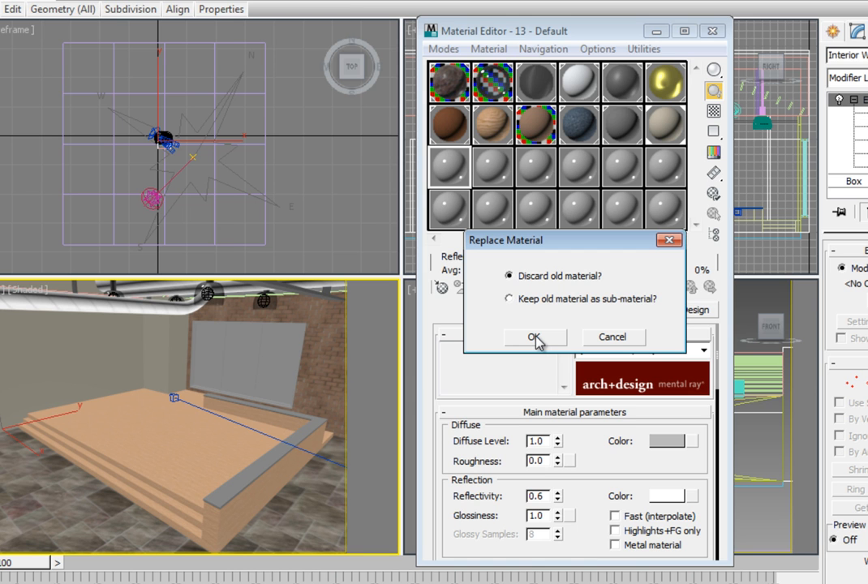
click(536, 337)
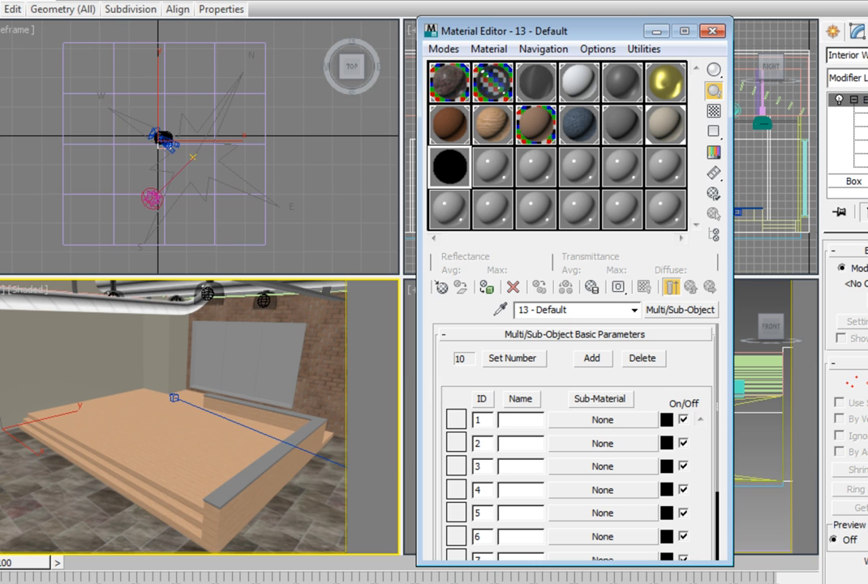
mouse_move(514, 365)
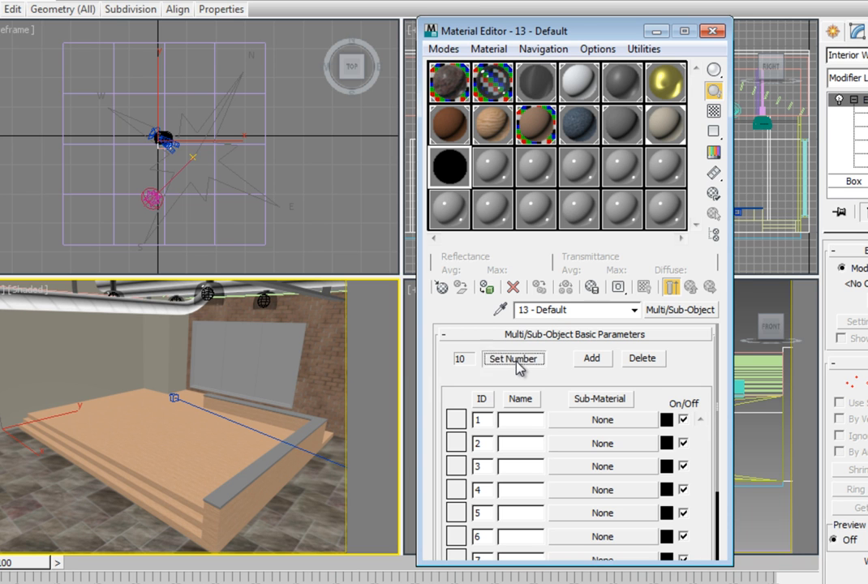
click(513, 359)
text(5)
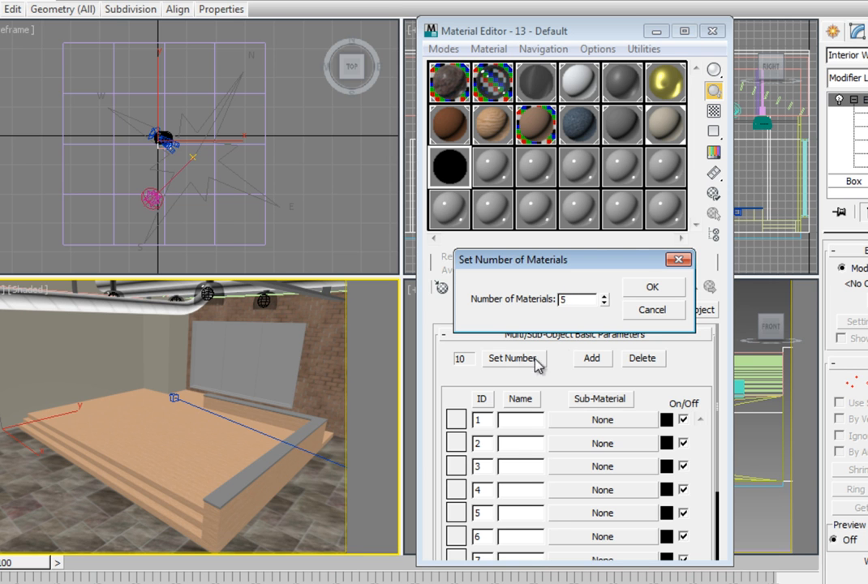
Set the number of sub-materials to 5.
click(654, 286)
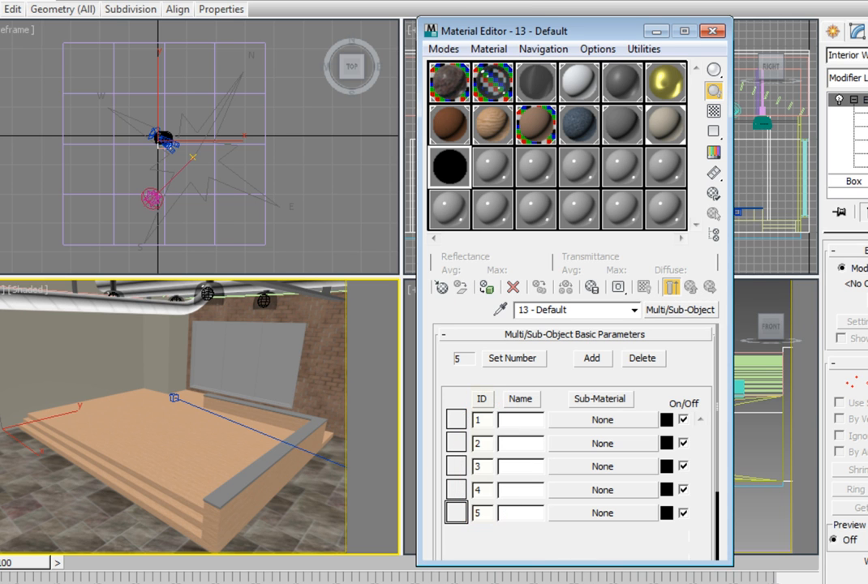
click(482, 398)
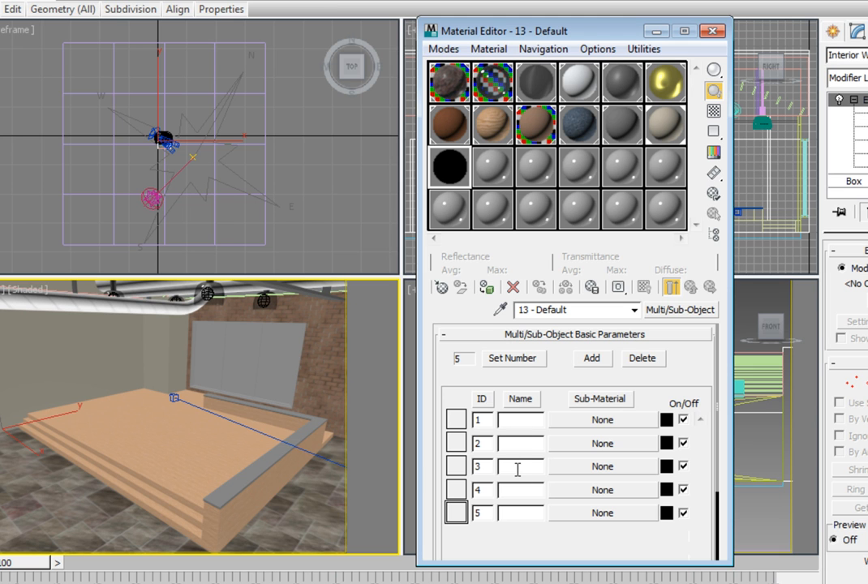
Enter 'Glass' as the name of sub-material ID 3.
text(G)
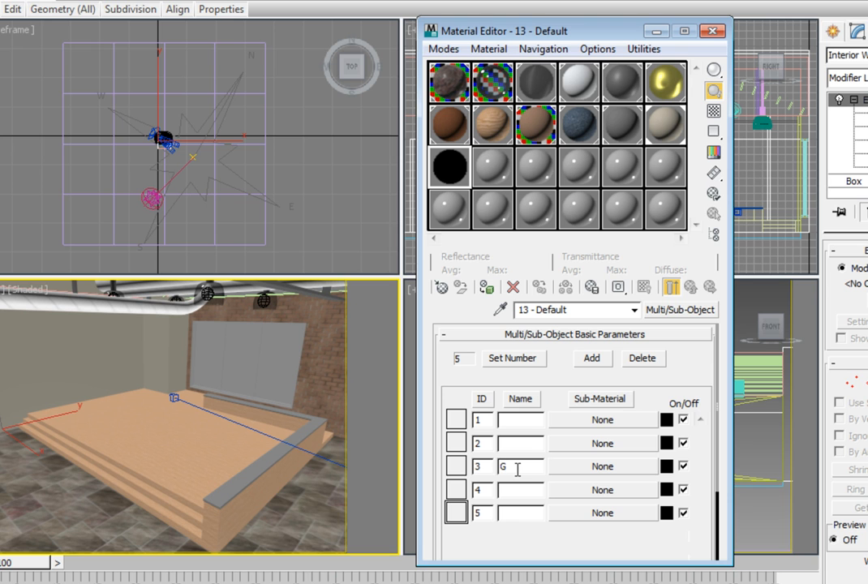
text(lass)
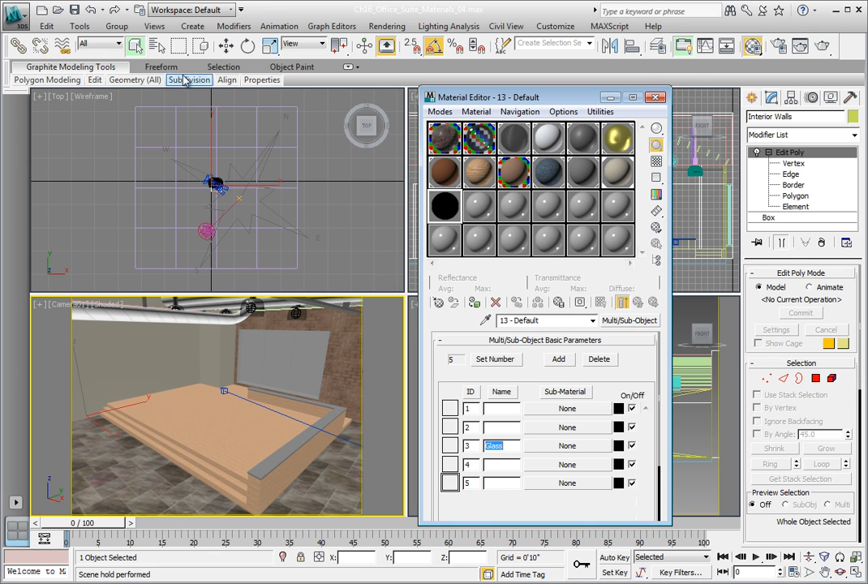
mouse_move(160, 48)
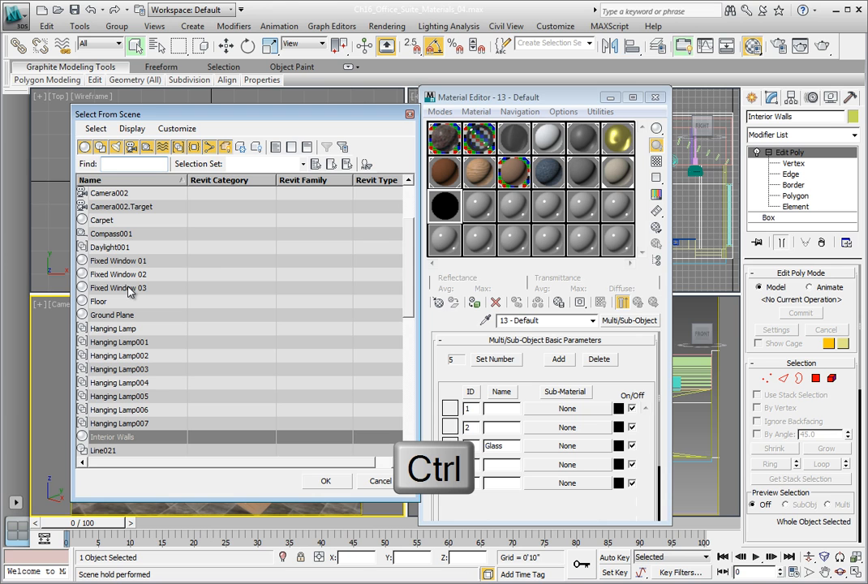
mouse_move(135, 274)
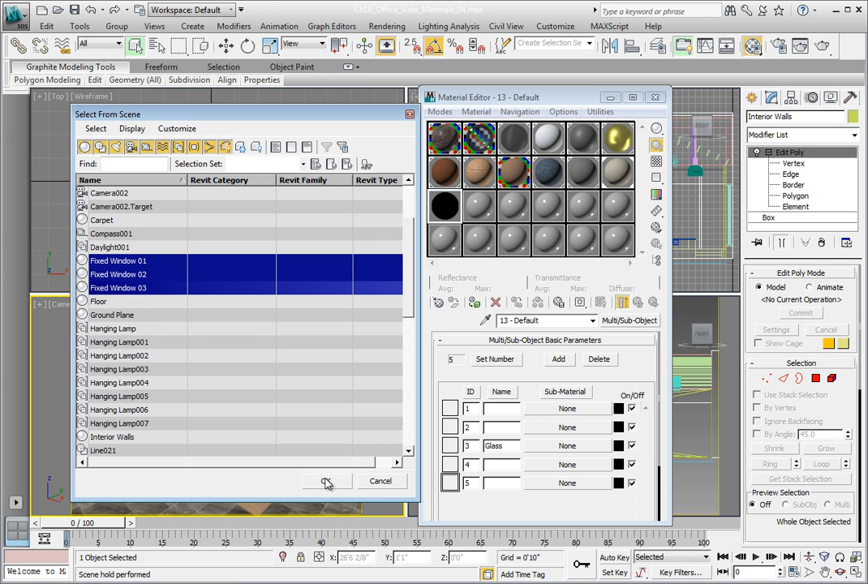
Select Fixed Window 01, 02 and 03 from the scene list.
click(326, 481)
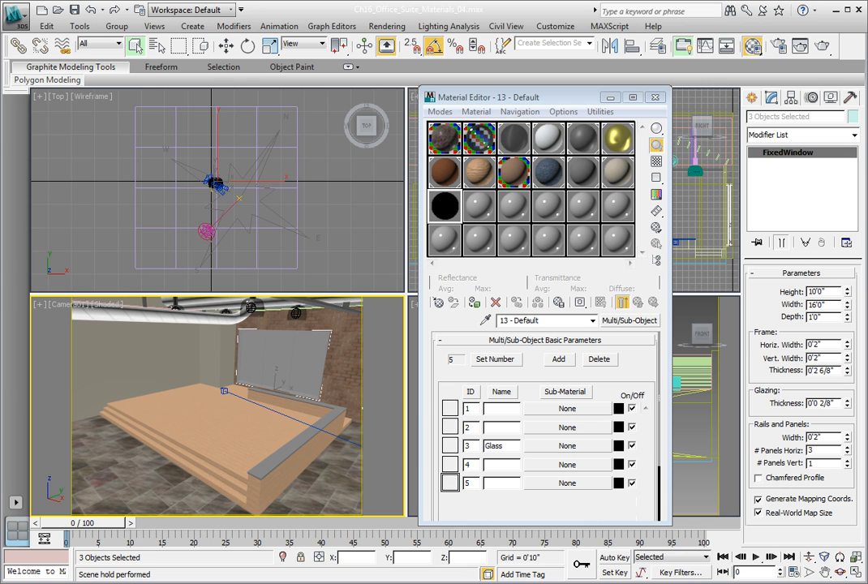
mouse_move(771, 97)
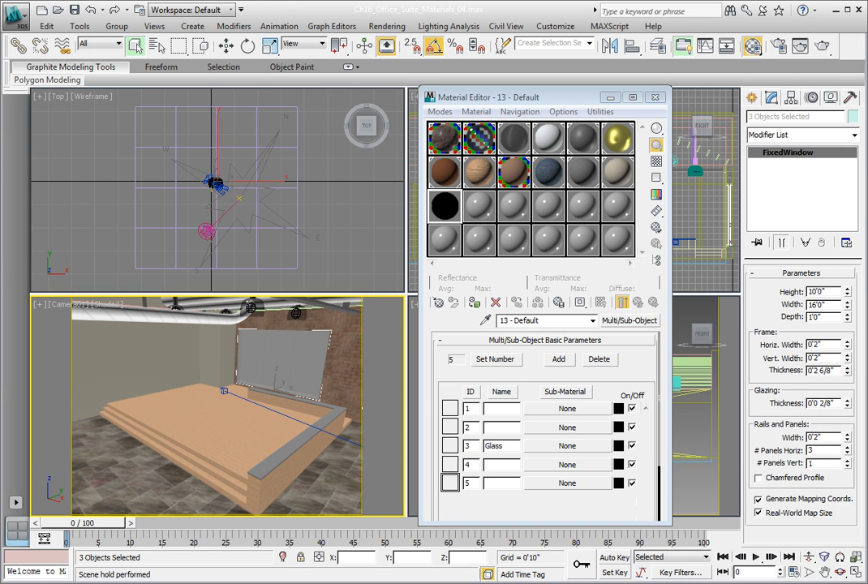
mouse_move(474, 302)
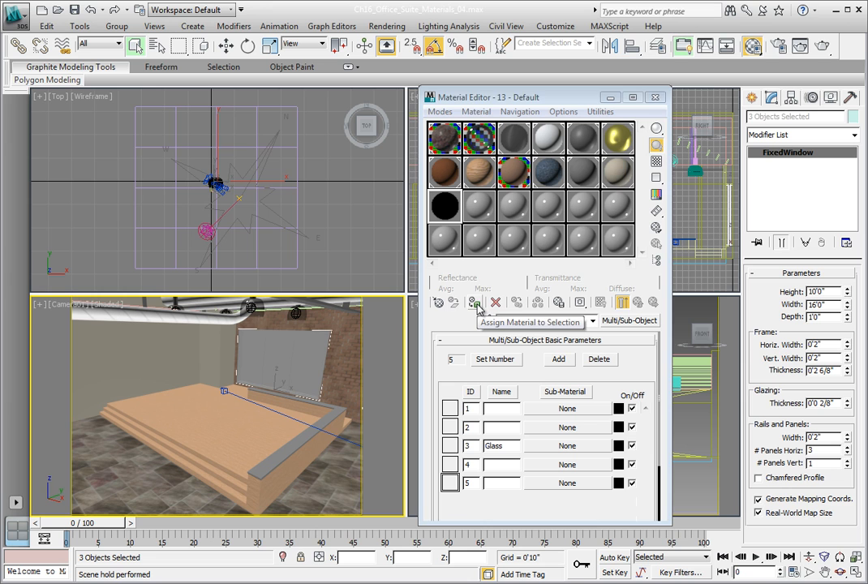
Assign the Multi/Sub-Object material to the three selected fixed windows.
click(474, 302)
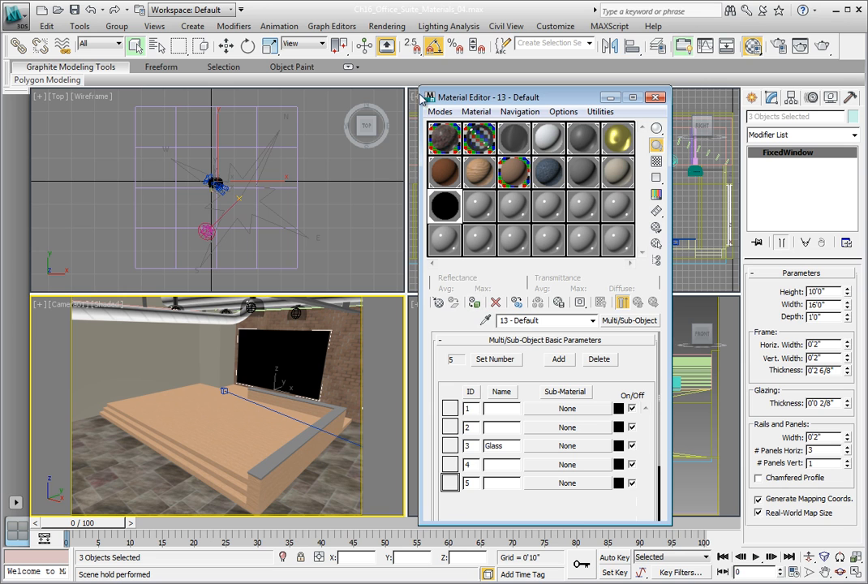
click(444, 207)
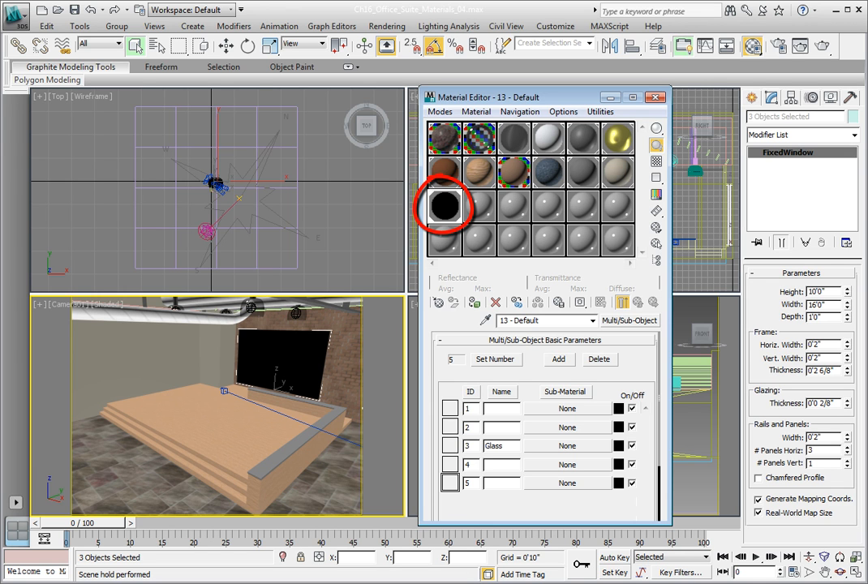
click(445, 207)
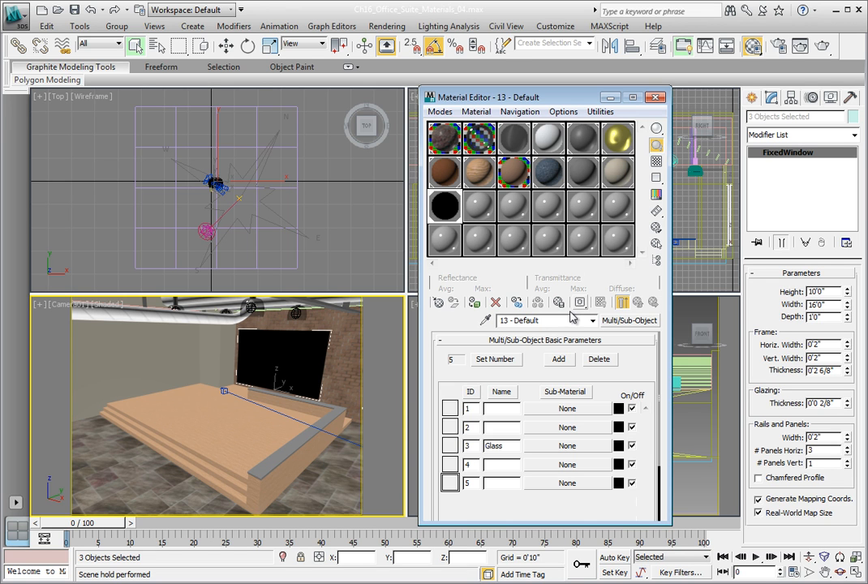
Rename the material 'AEC Windows' and start saving the scene under a new name.
click(527, 321)
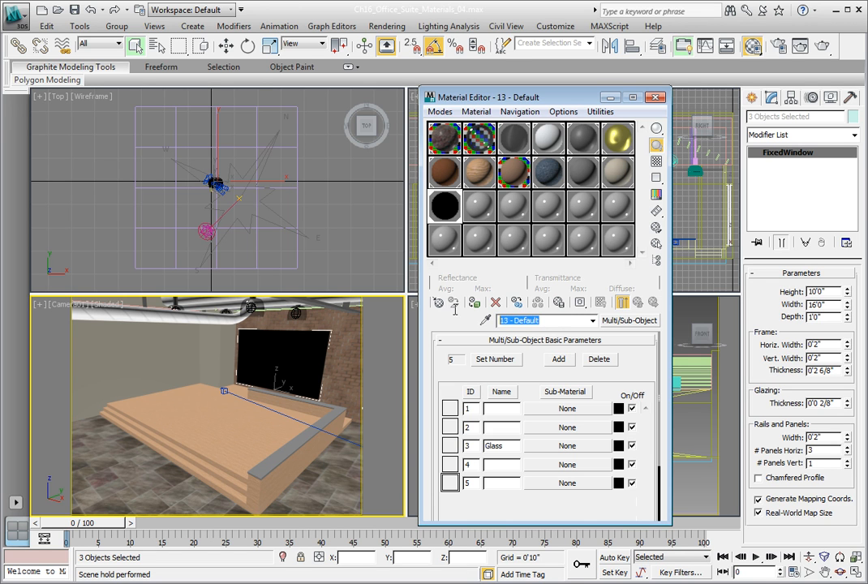
mouse_move(439, 301)
text(AEC Windows)
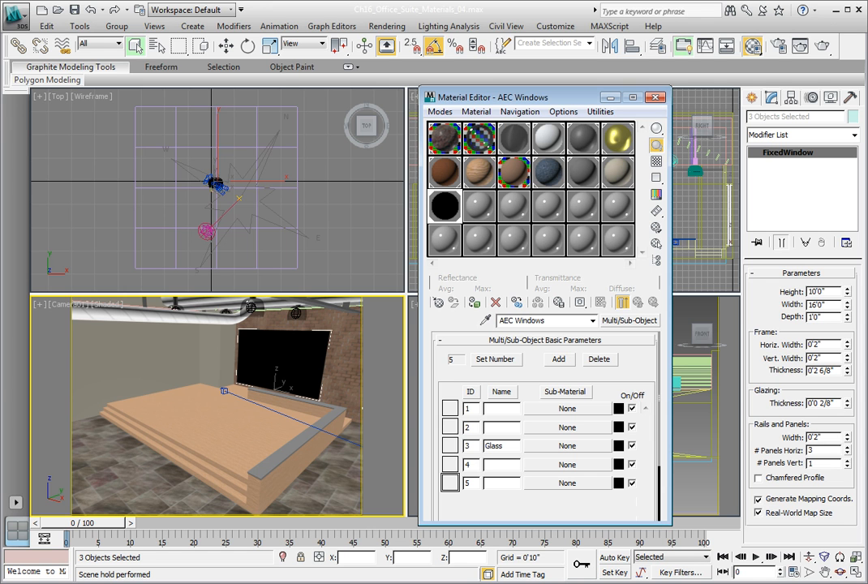
click(14, 14)
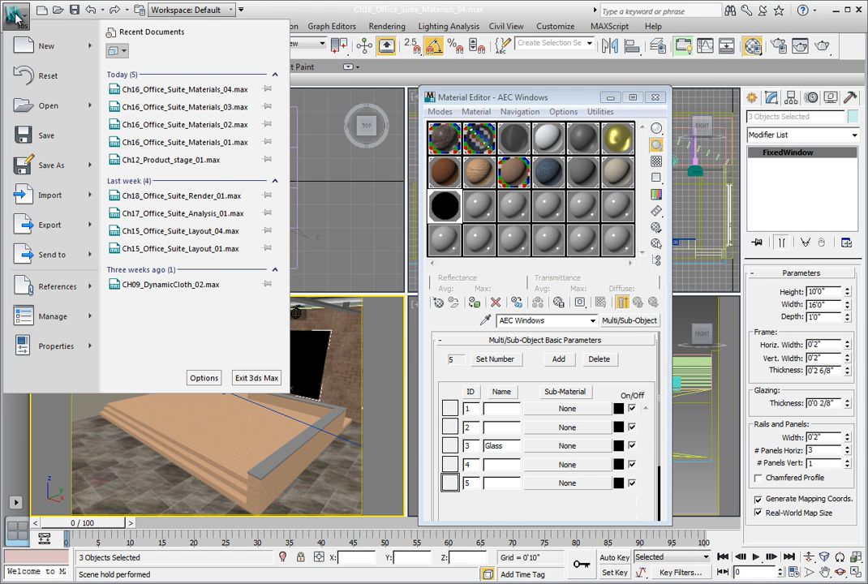
click(51, 165)
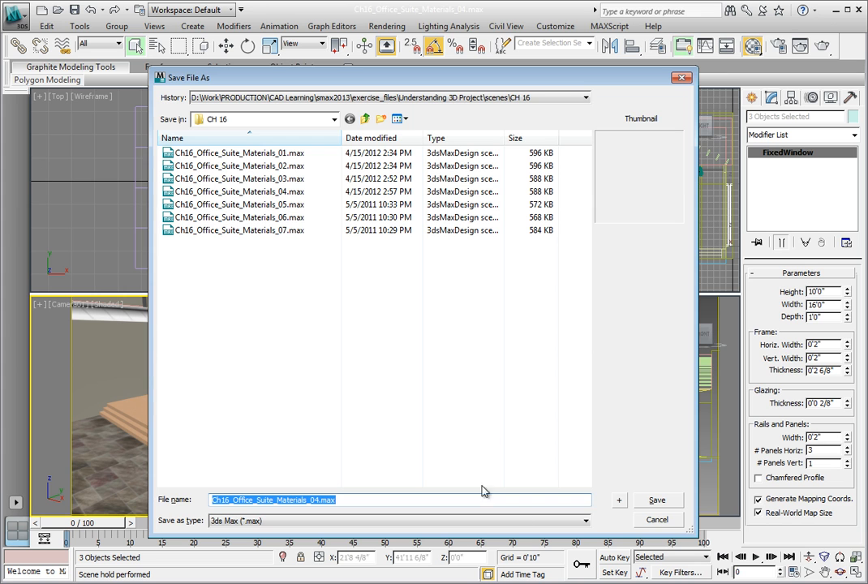